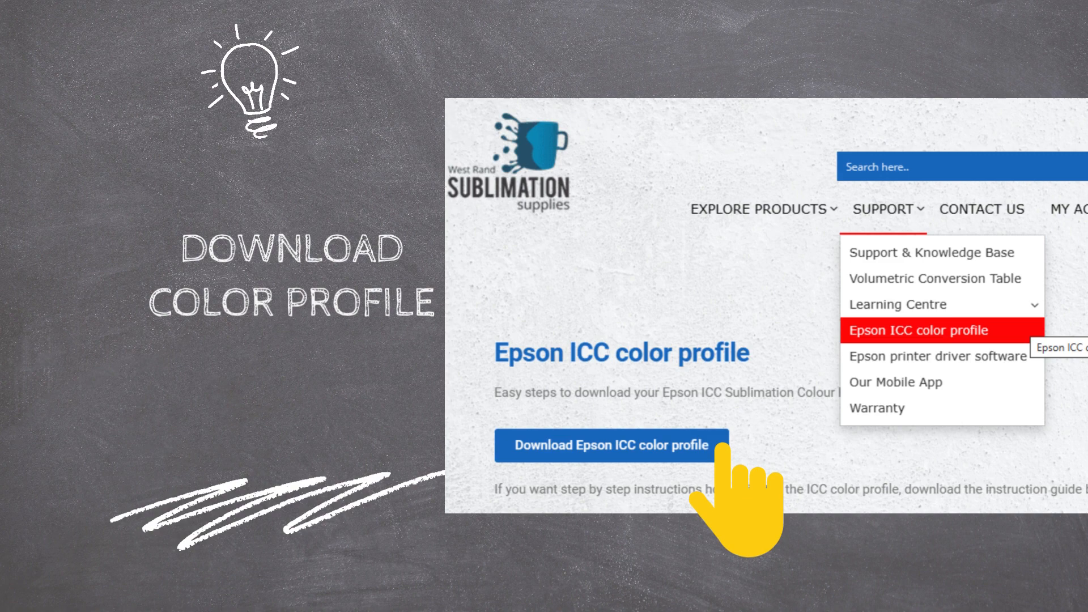
Download the Epson L120 coated matte ICC colour profile from West Rand Sublimation Supplies.
click(608, 445)
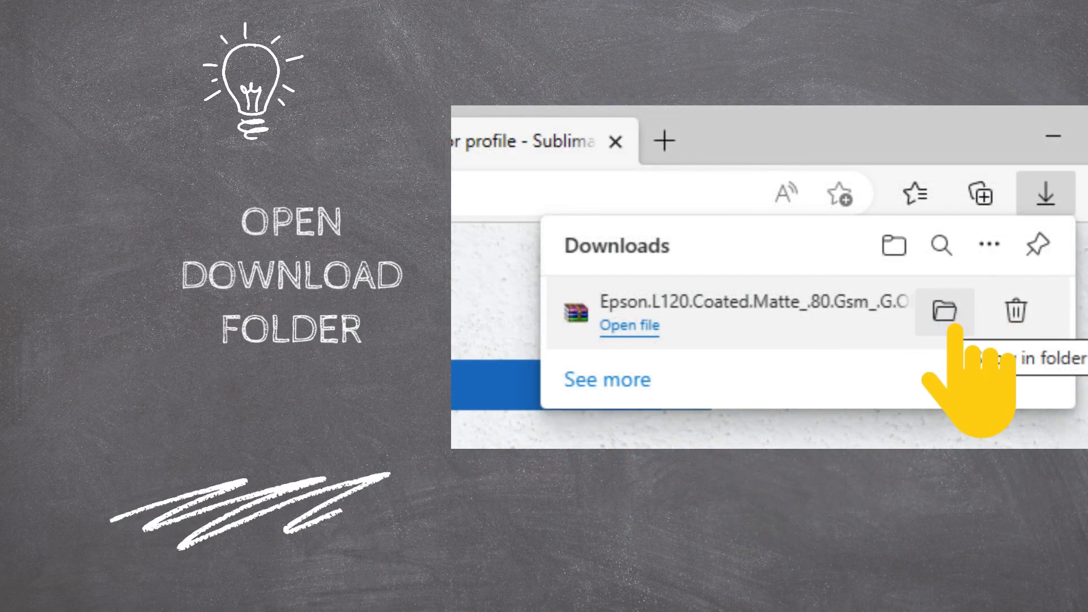
click(943, 311)
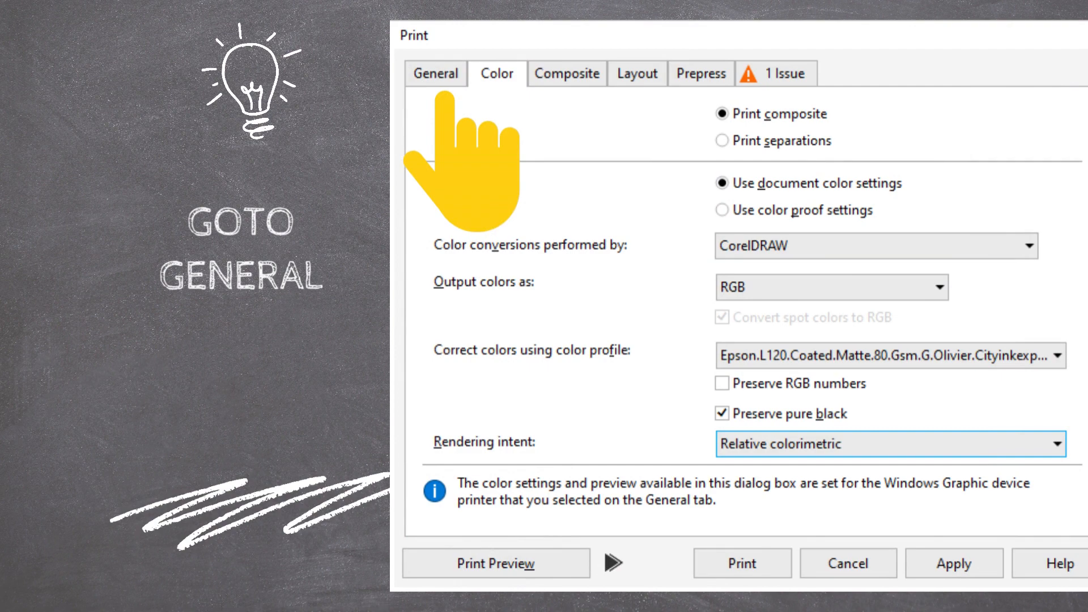
Return to the General print settings with the EPSON L3150 Series printer selected.
click(436, 74)
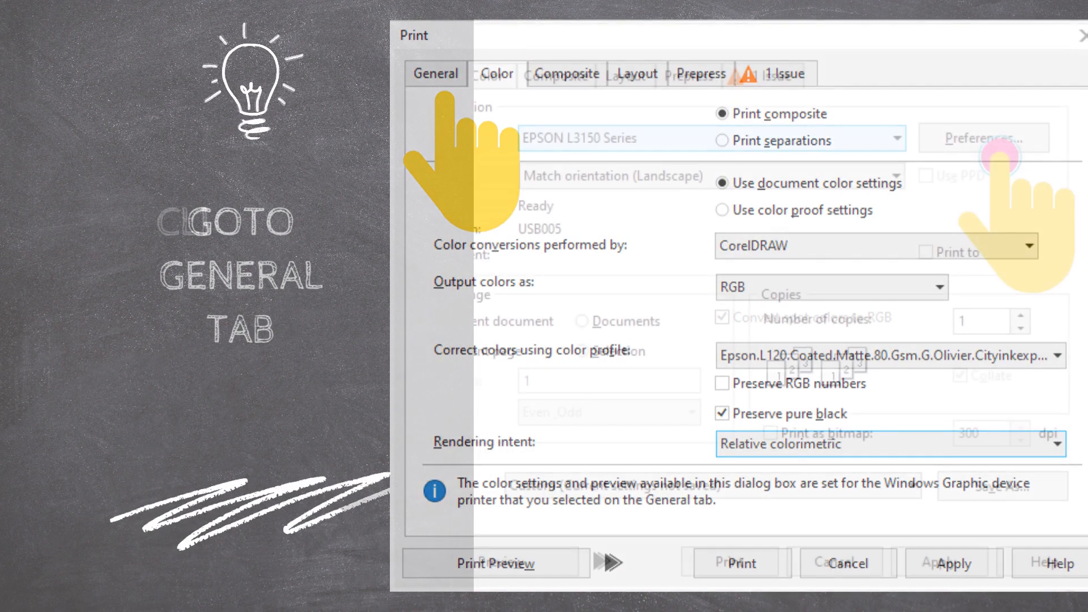
click(436, 74)
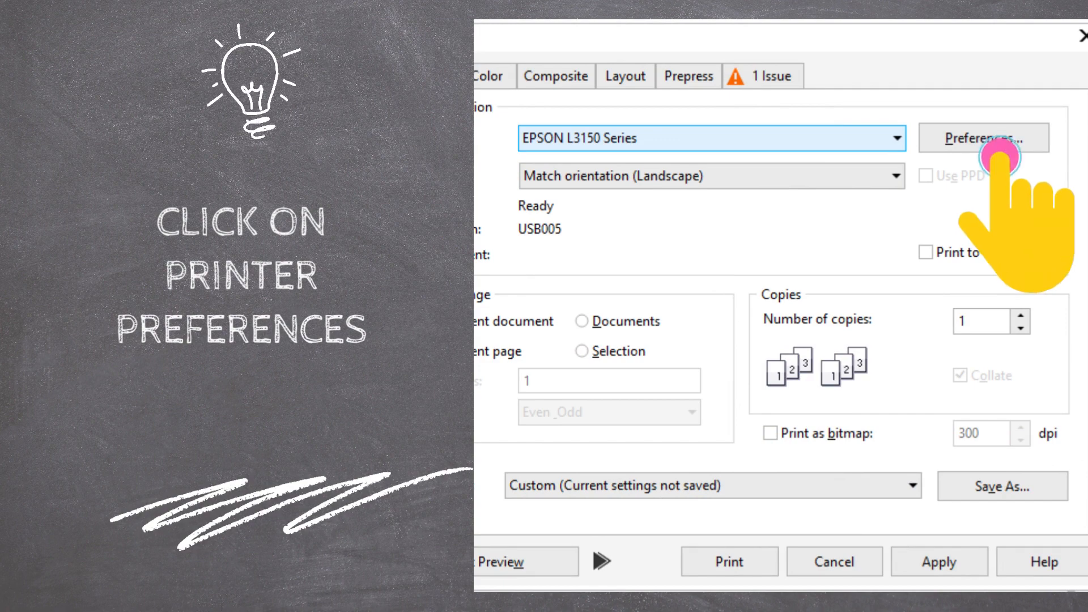
Set the Epson driver's colour correction to Custom with No Color Adjustment and confirm.
click(982, 137)
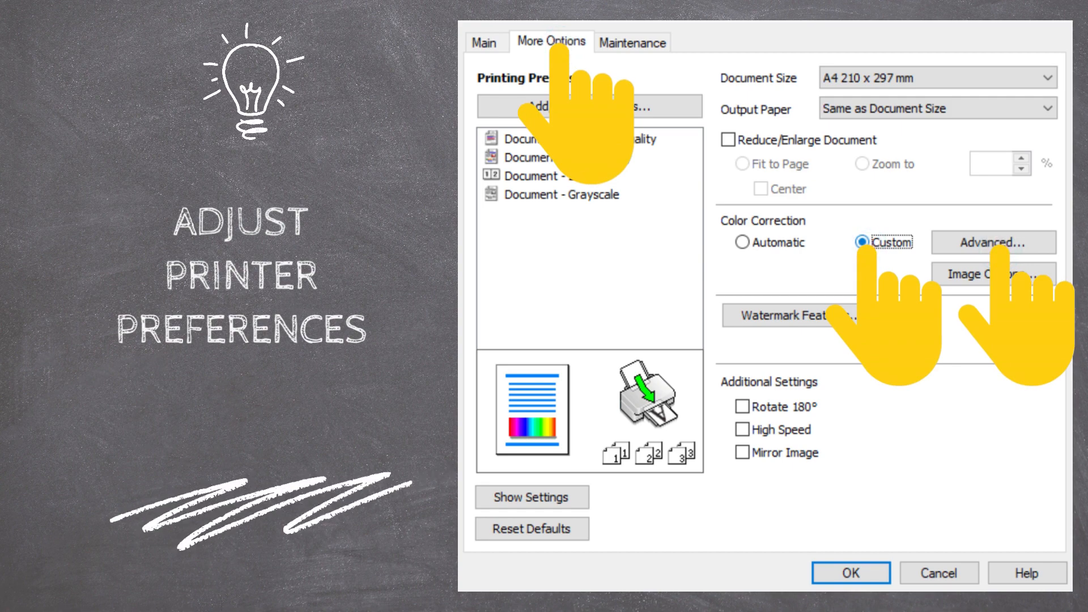
click(991, 241)
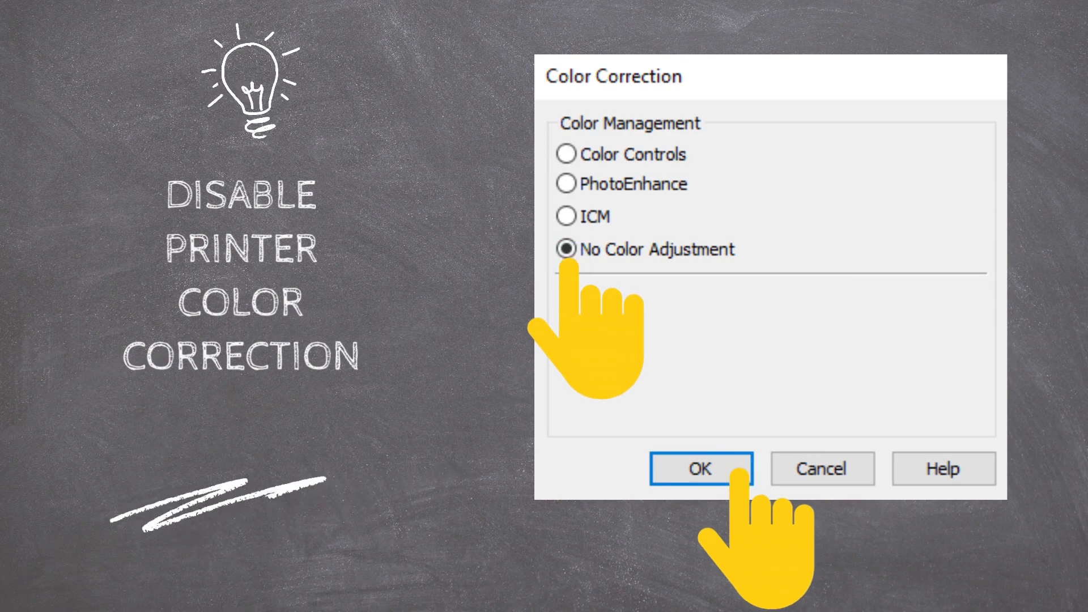
click(700, 468)
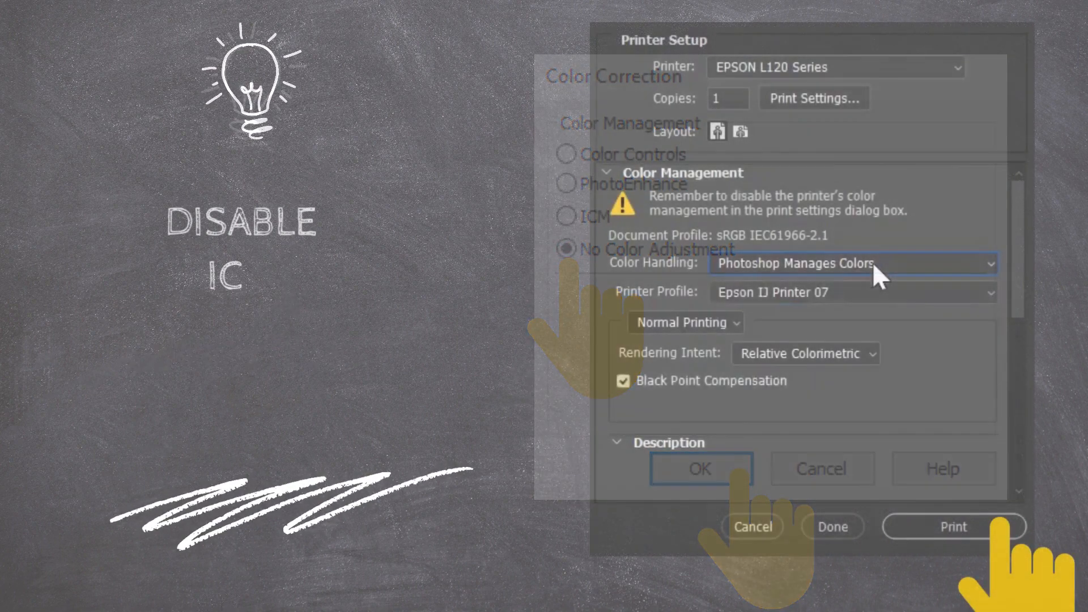
click(698, 469)
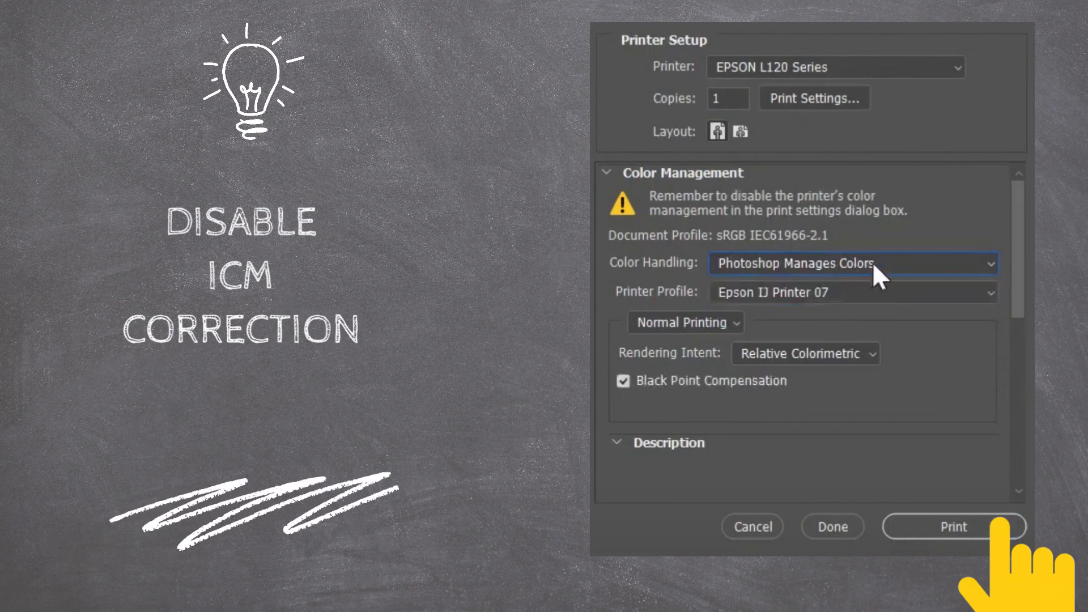